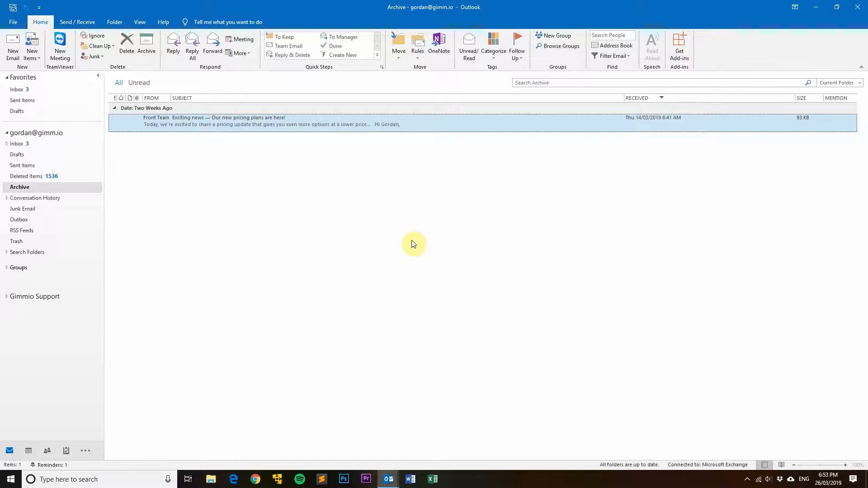
pyautogui.moveTo(308, 128)
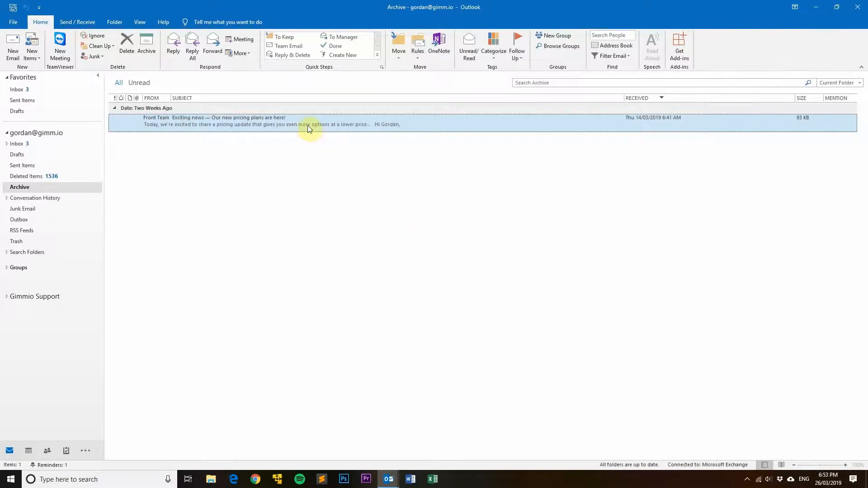
# Step: Open the archived Front Team pricing-update email in its own message window
pyautogui.doubleClick(309, 120)
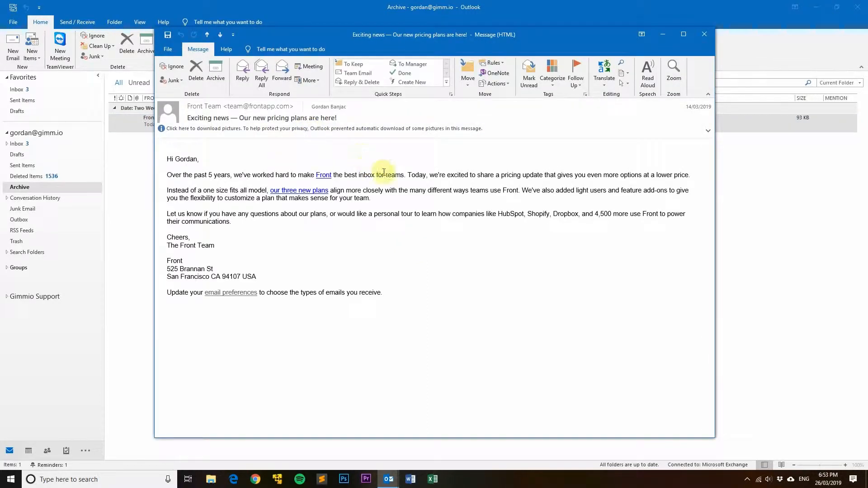
pyautogui.moveTo(175, 135)
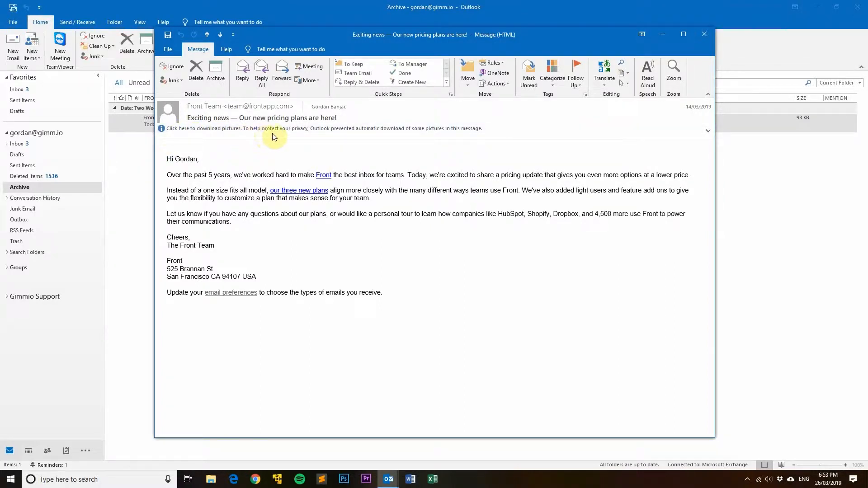
pyautogui.moveTo(354, 136)
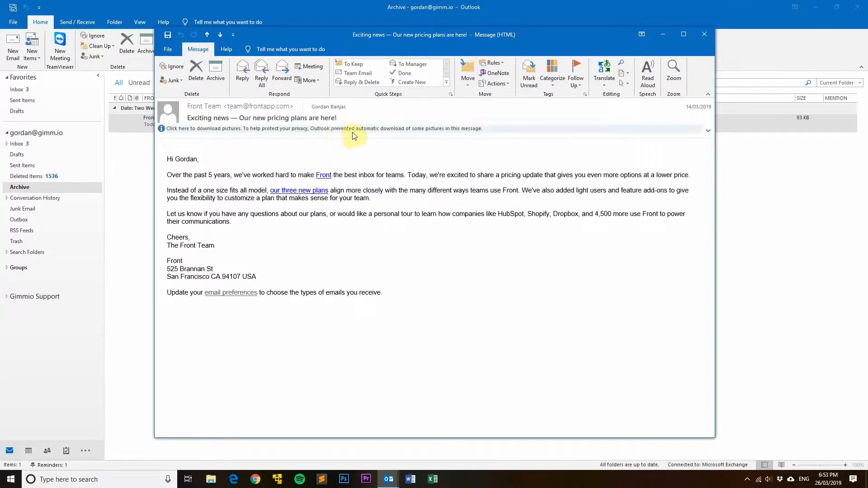
pyautogui.moveTo(447, 135)
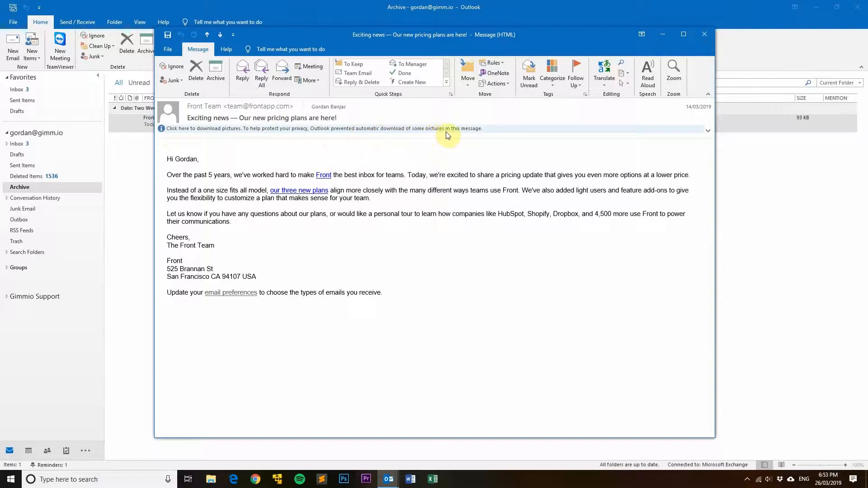
pyautogui.moveTo(486, 135)
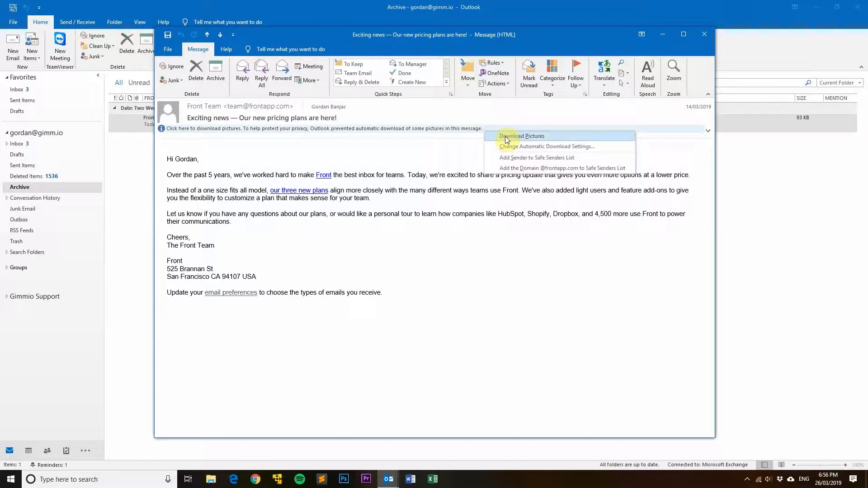
pyautogui.moveTo(439, 155)
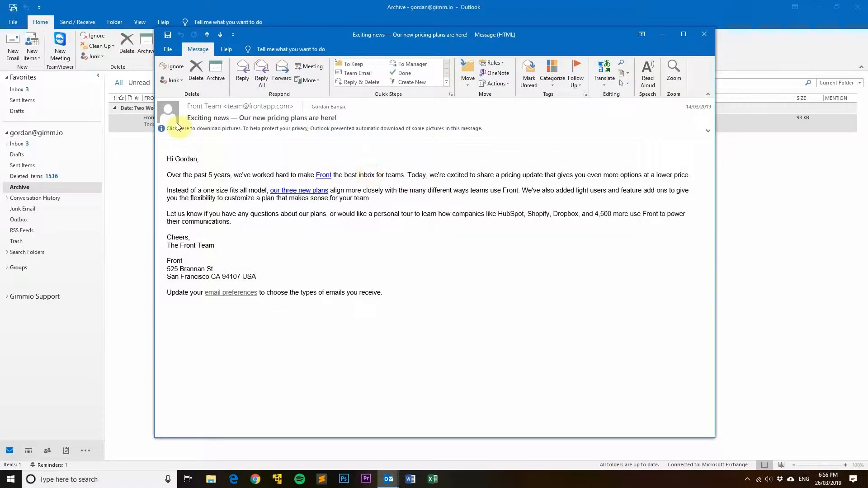
pyautogui.moveTo(207, 106)
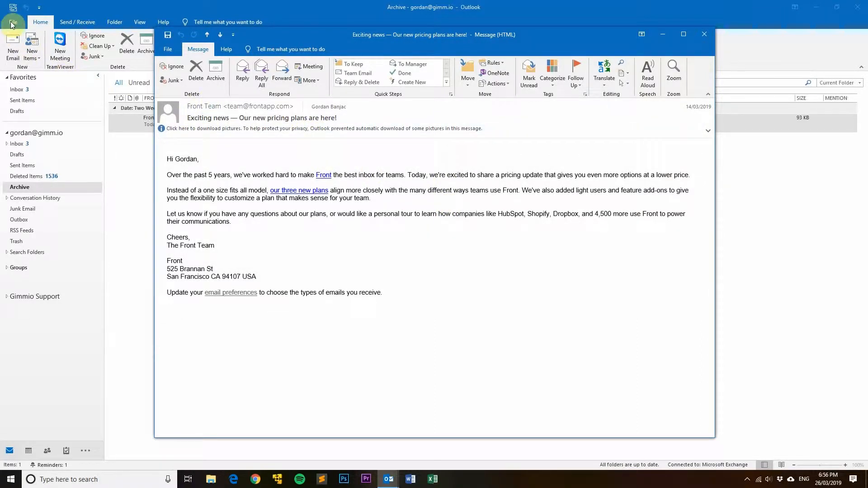
# Step: In Trust Center Automatic Download settings, uncheck 'Don't download pictures automatically' and confirm
pyautogui.click(704, 34)
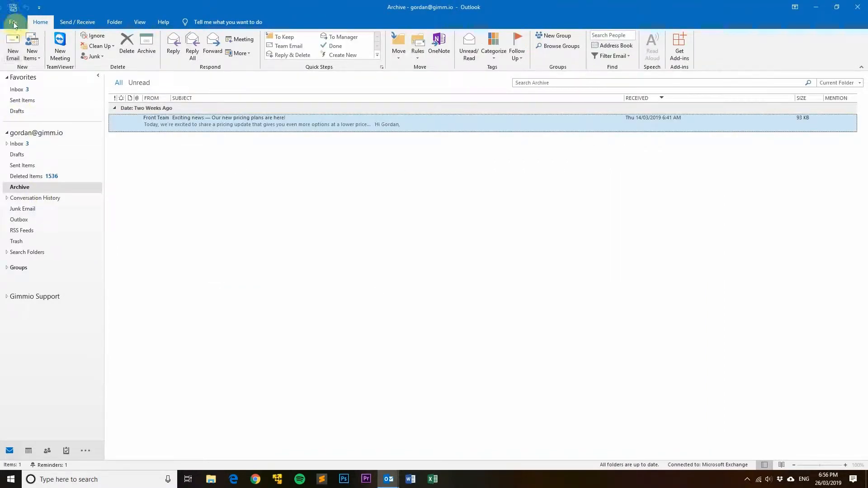
pyautogui.click(13, 22)
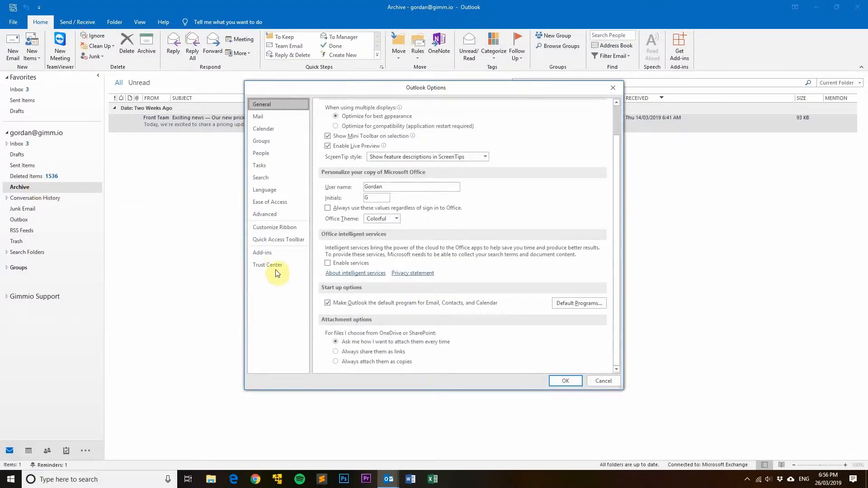
pyautogui.click(267, 265)
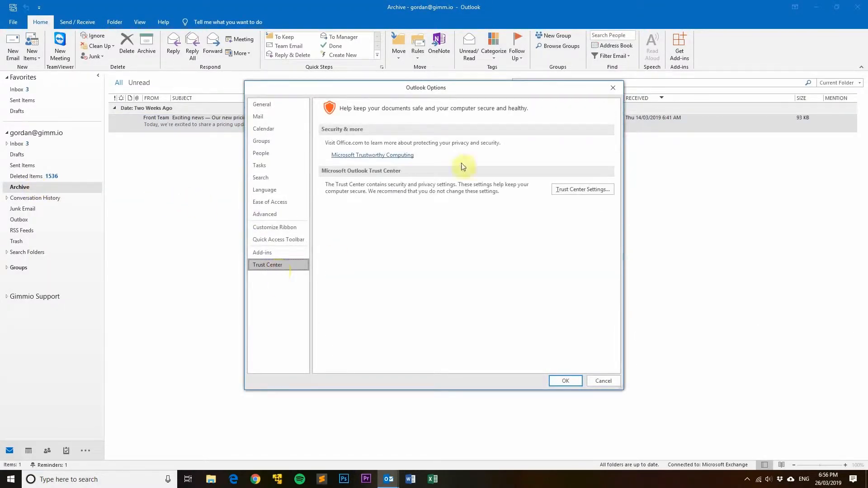
pyautogui.click(582, 189)
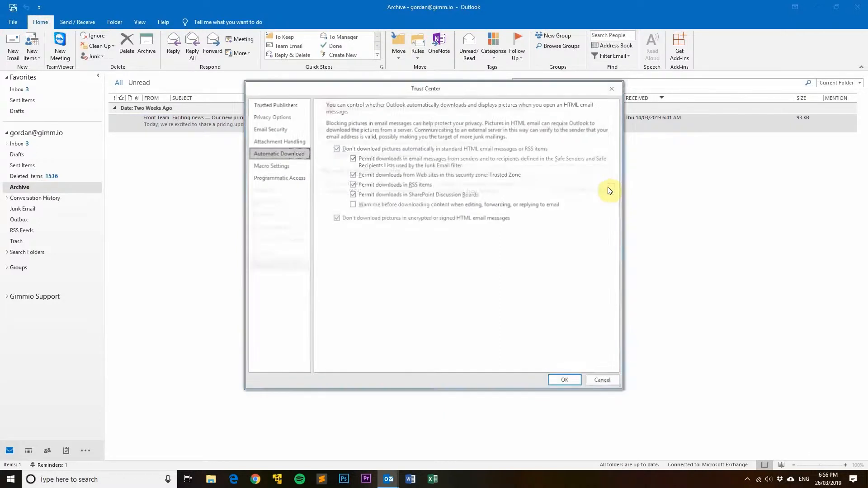
pyautogui.moveTo(427, 104)
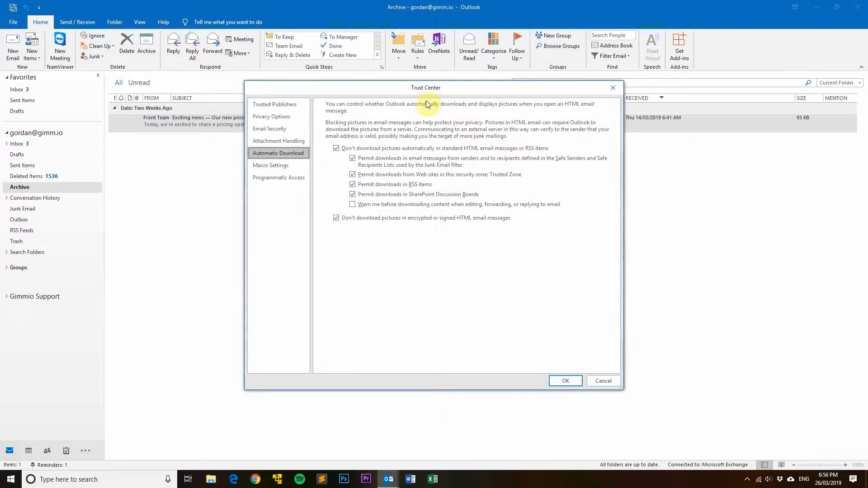
pyautogui.moveTo(387, 153)
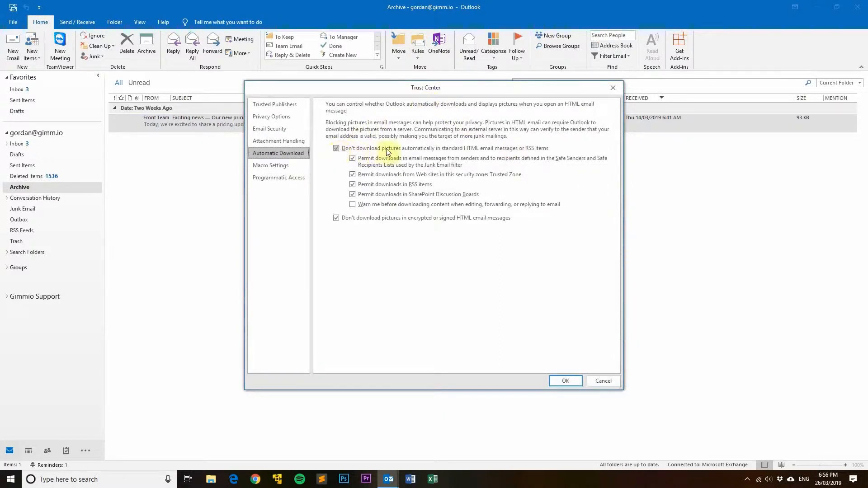
pyautogui.moveTo(504, 154)
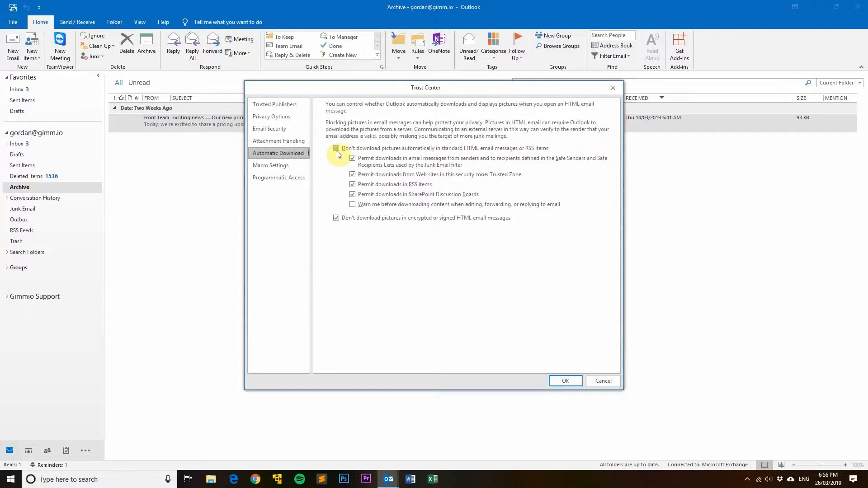
pyautogui.click(336, 148)
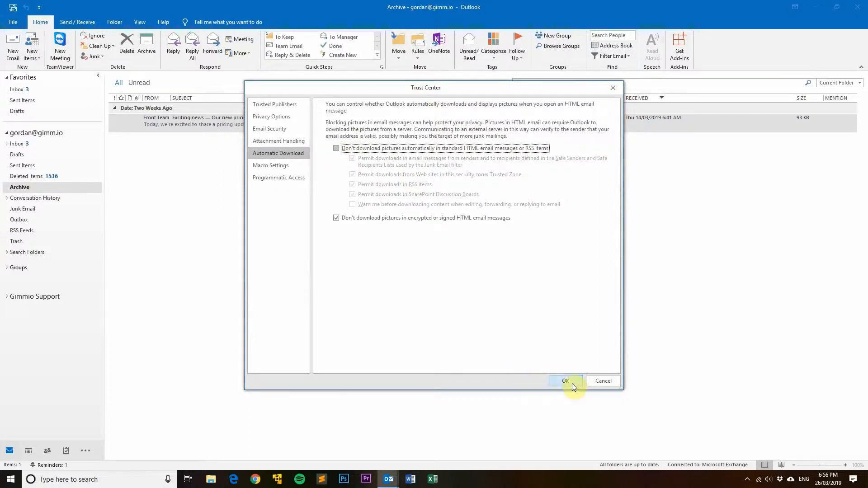
pyautogui.click(565, 381)
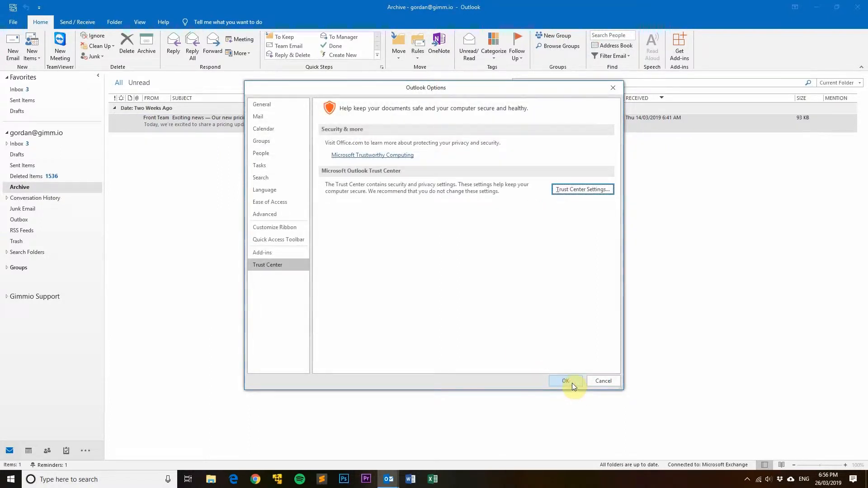
pyautogui.moveTo(604, 223)
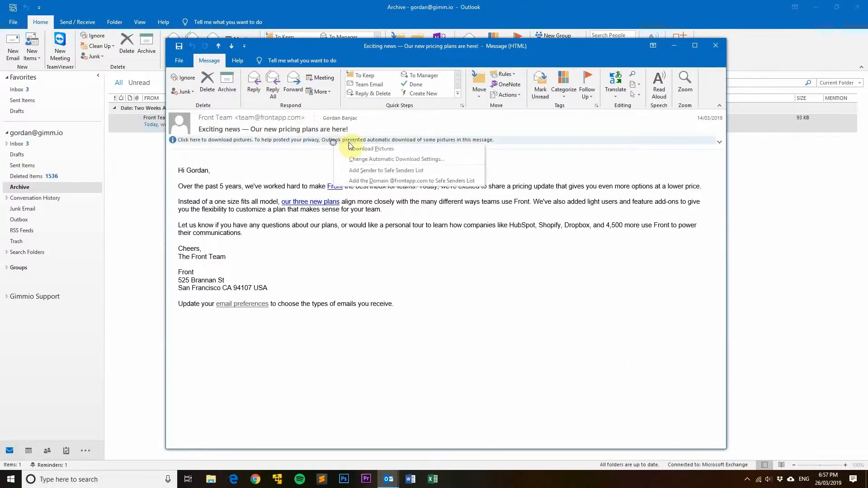
pyautogui.moveTo(412, 162)
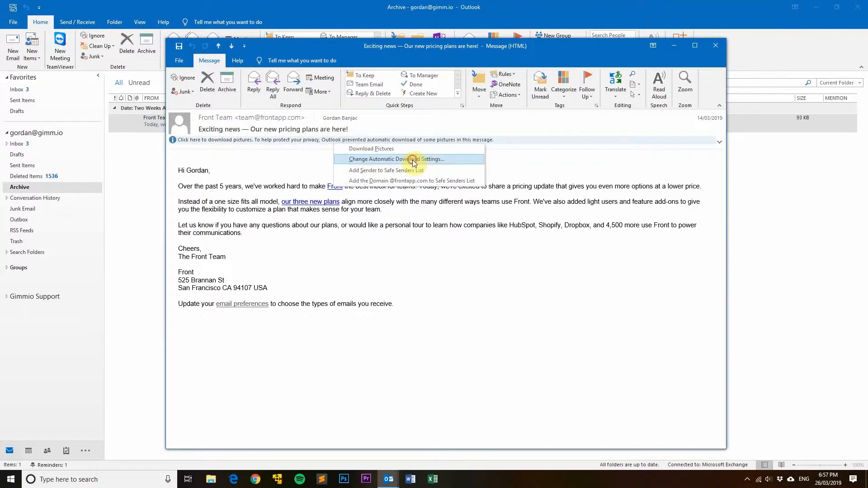
# Step: Reopen the message's automatic download settings from its info bar, then close Trust Center with OK
pyautogui.click(400, 159)
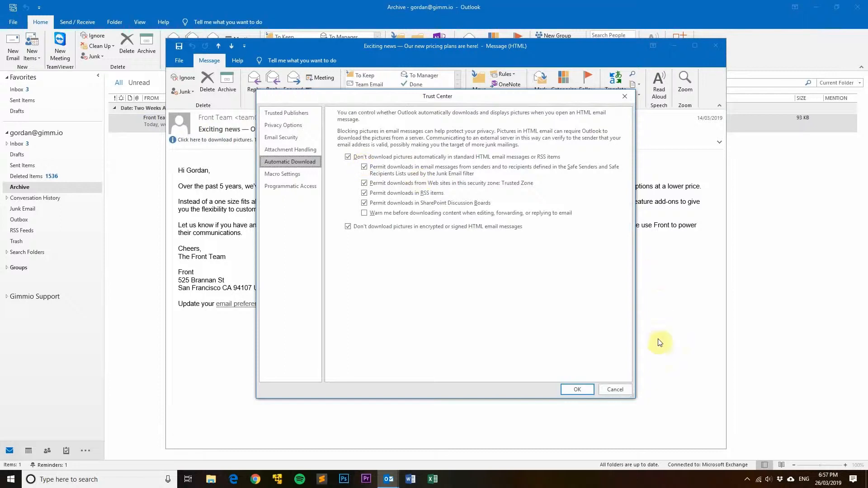
pyautogui.click(577, 390)
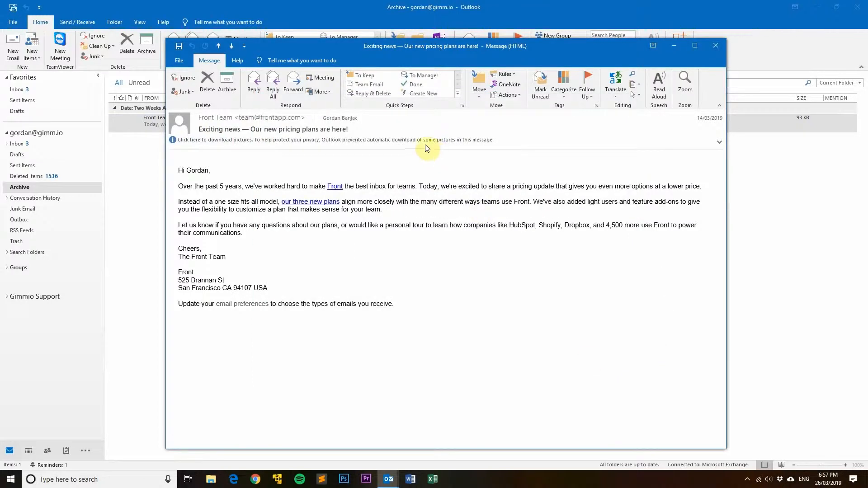
pyautogui.click(332, 139)
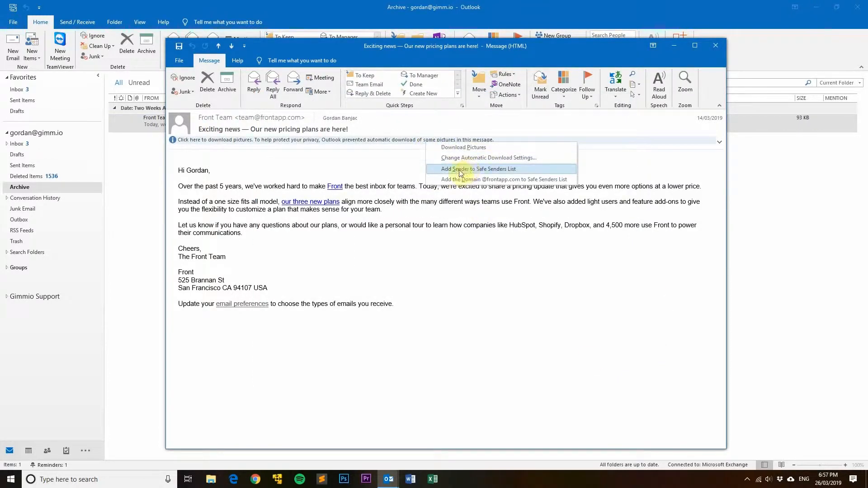
pyautogui.moveTo(457, 179)
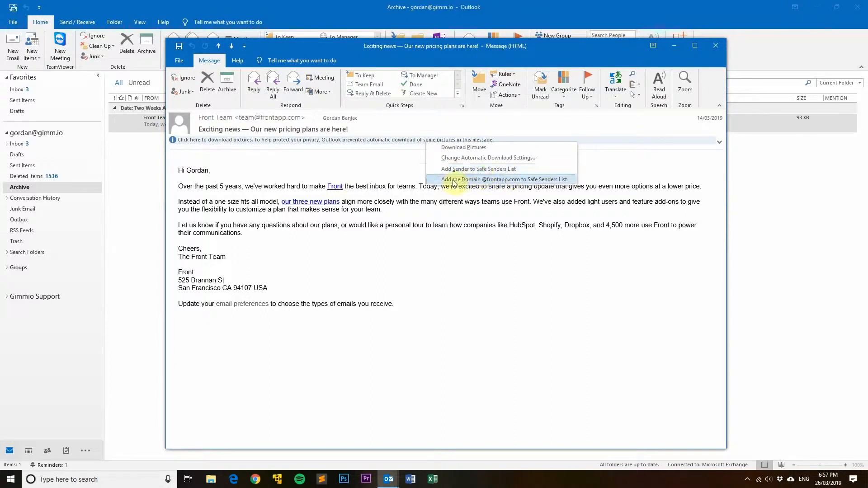
pyautogui.moveTo(547, 182)
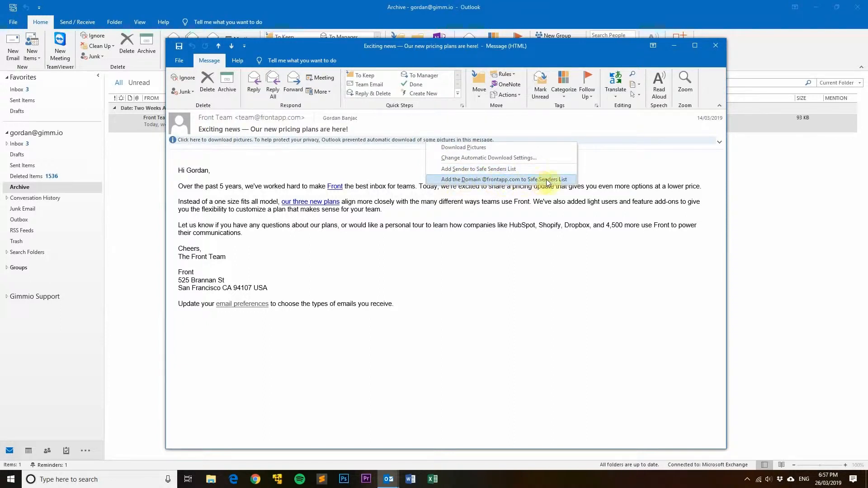
pyautogui.moveTo(485, 168)
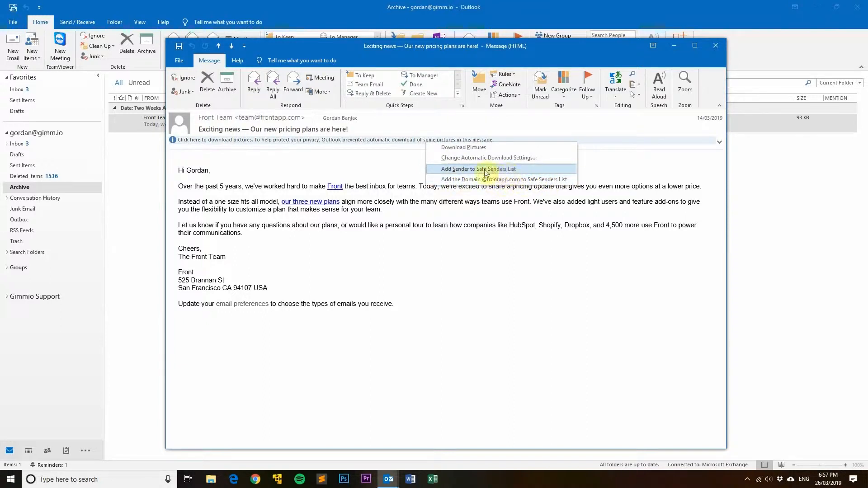
pyautogui.moveTo(508, 182)
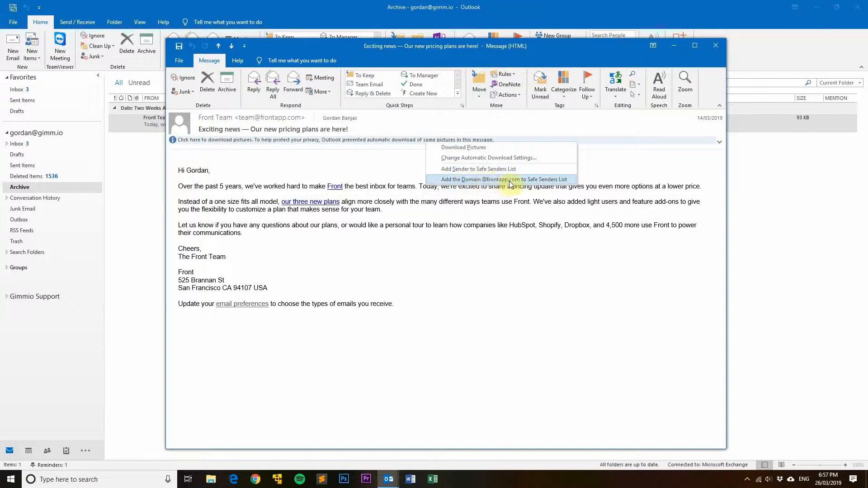
pyautogui.moveTo(492, 183)
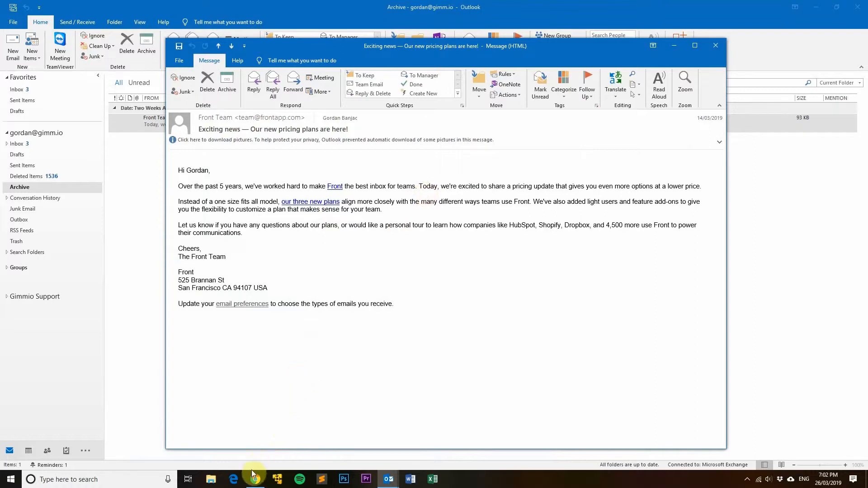
# Step: Start a new signature in Gimmio's generator in Chrome and browse the Public Layouts list
pyautogui.click(254, 480)
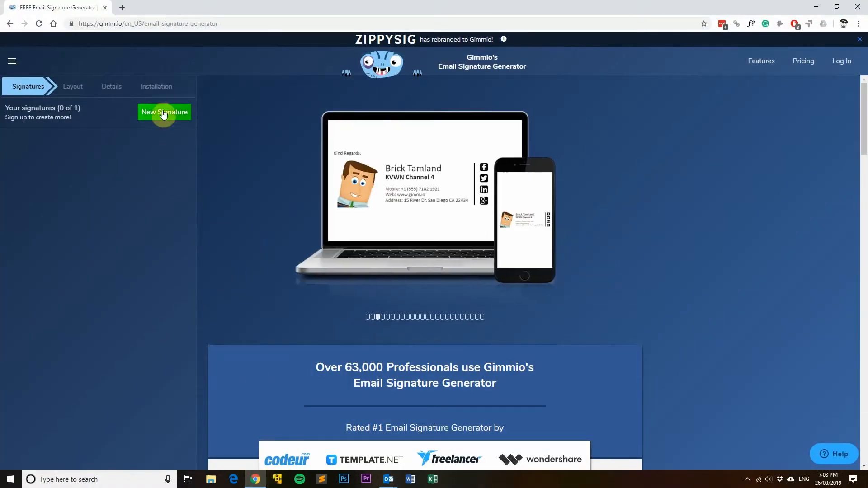
pyautogui.click(164, 111)
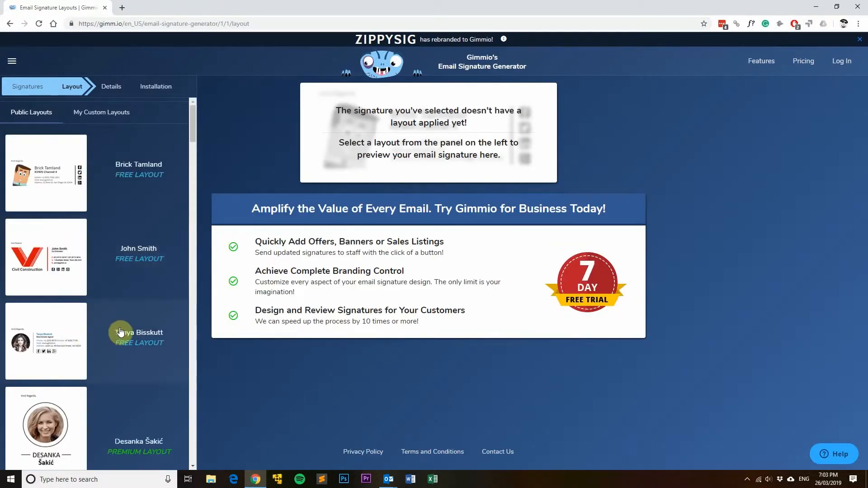
pyautogui.scroll(-3)
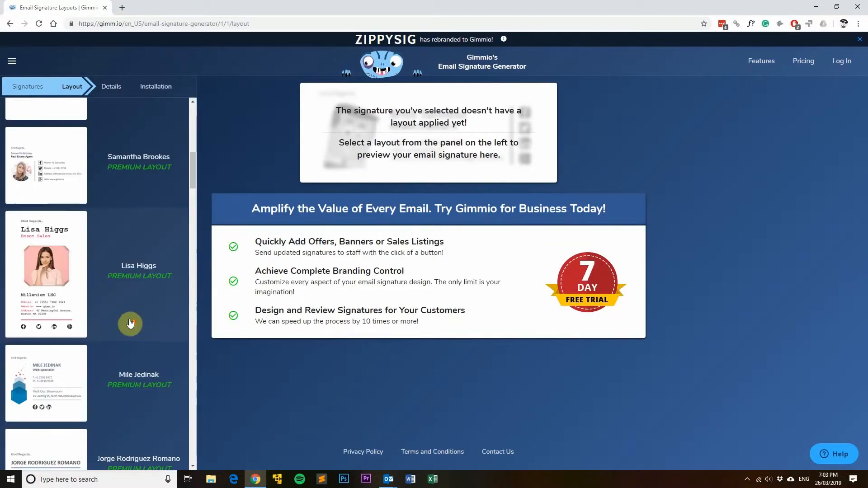
pyautogui.scroll(-3)
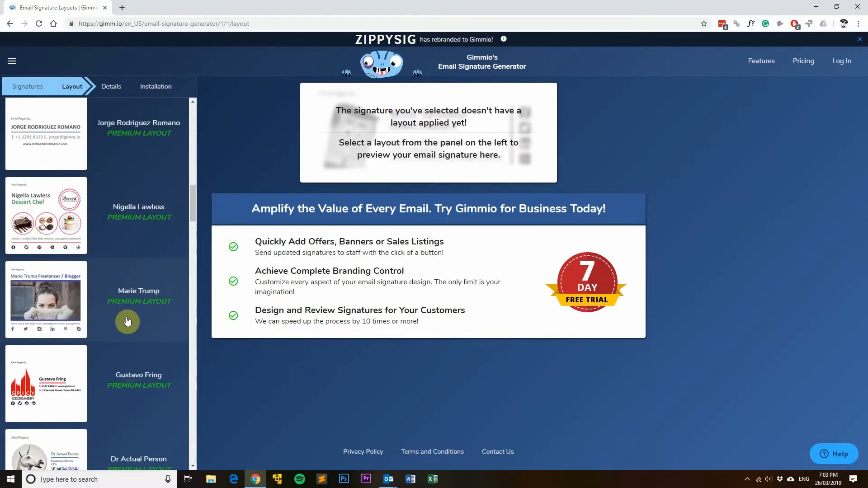
pyautogui.scroll(-3)
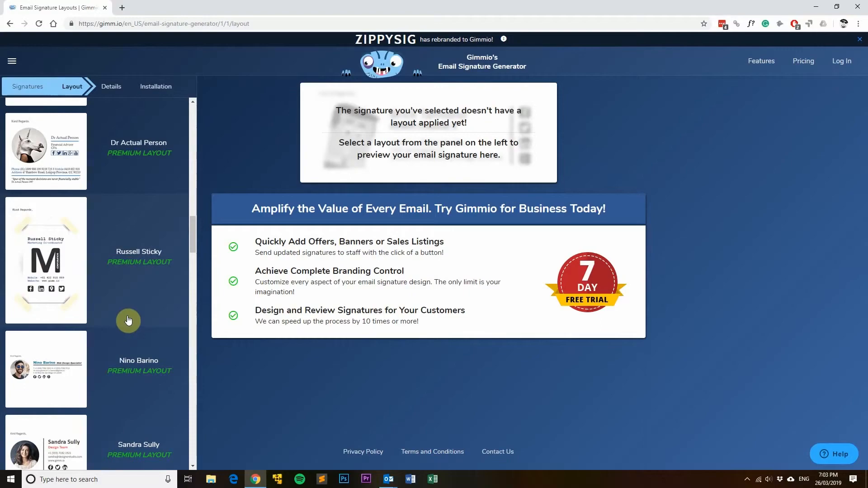